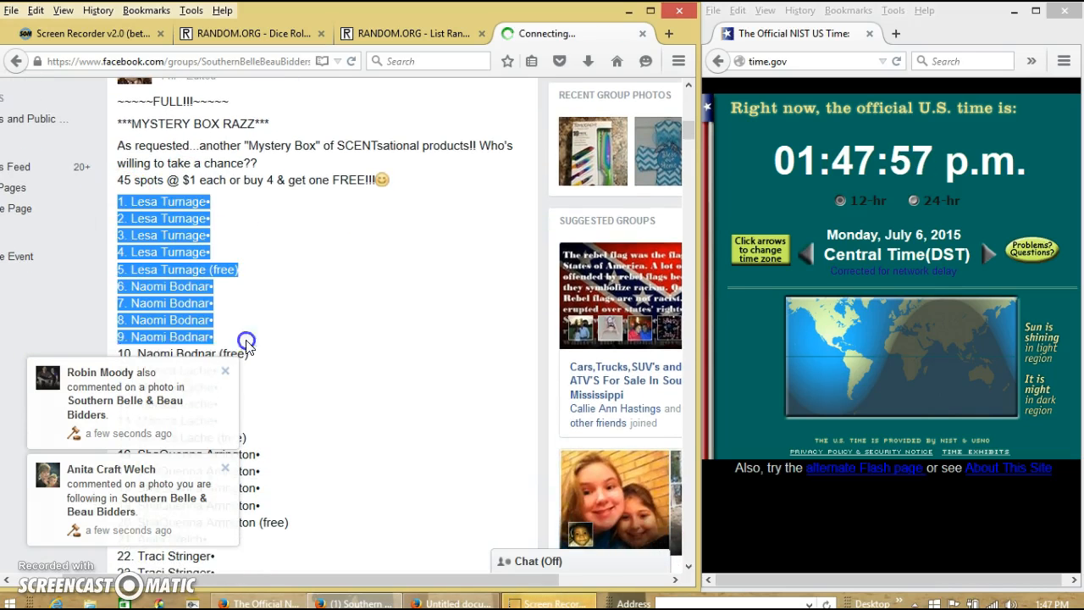
Step: Review the 45-spot mystery box list in the Facebook post and check the live comment's posting time
{"action": "scroll", "scroll_direction": "down", "scroll_amount": 3}
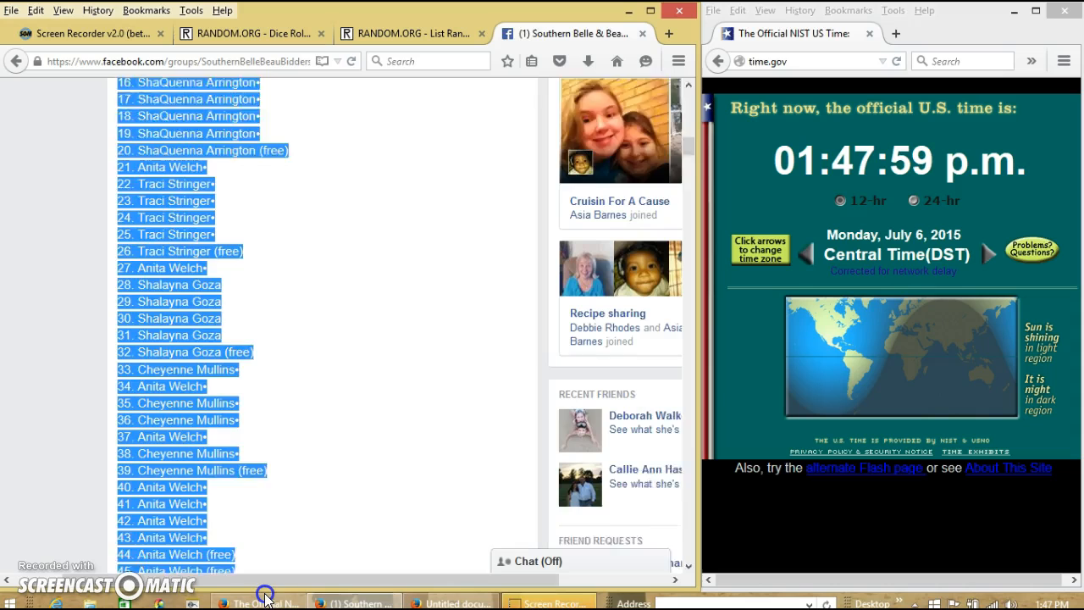
{"action": "scroll", "scroll_direction": "down", "scroll_amount": 3}
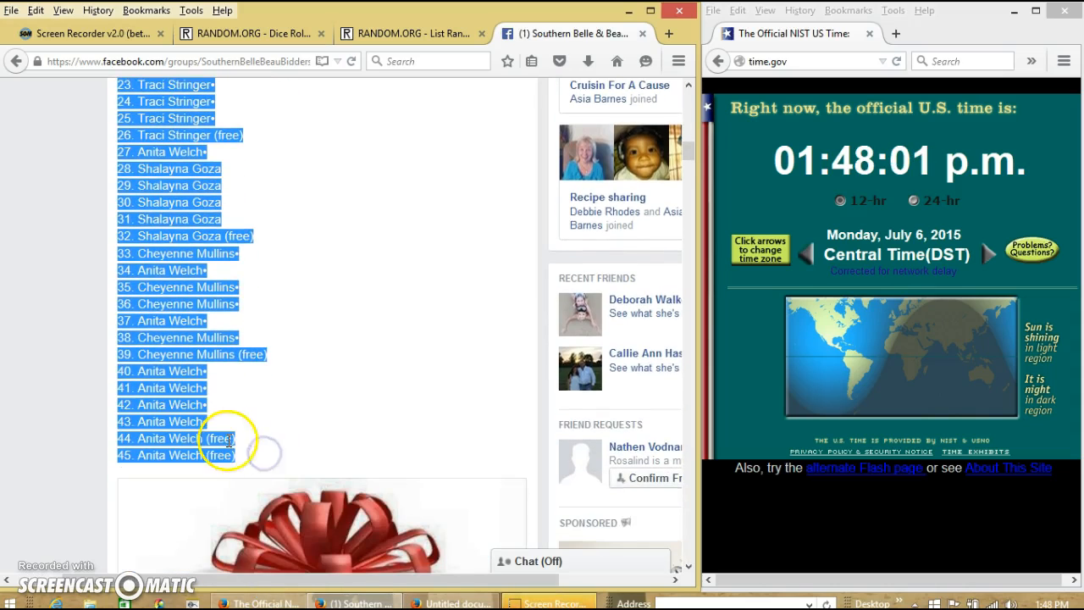
{"action": "scroll", "scroll_direction": "down", "scroll_amount": 3}
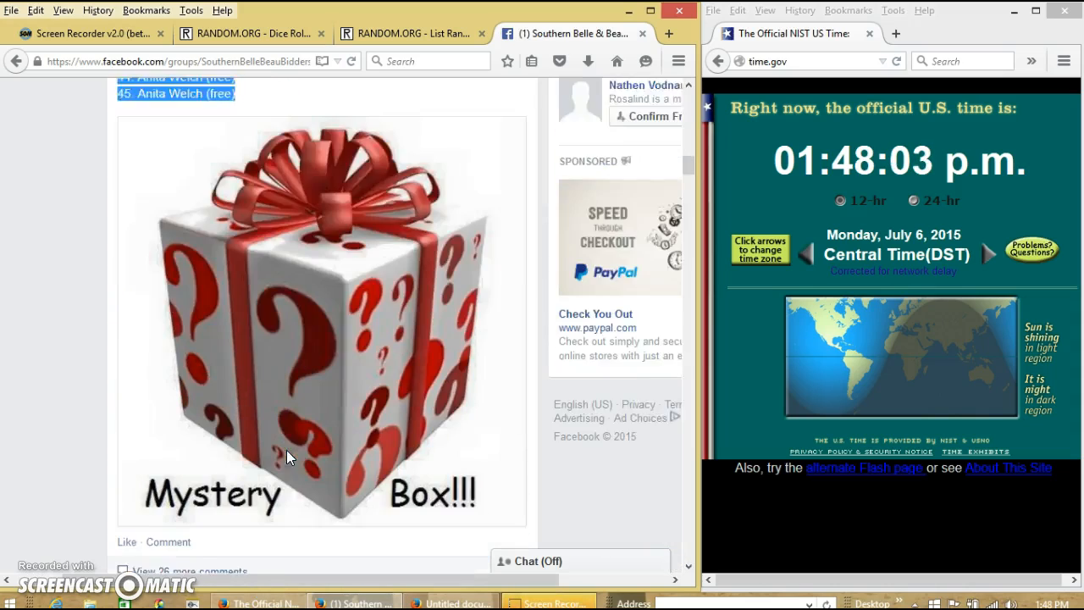
{"action": "scroll", "scroll_direction": "down", "scroll_amount": 3}
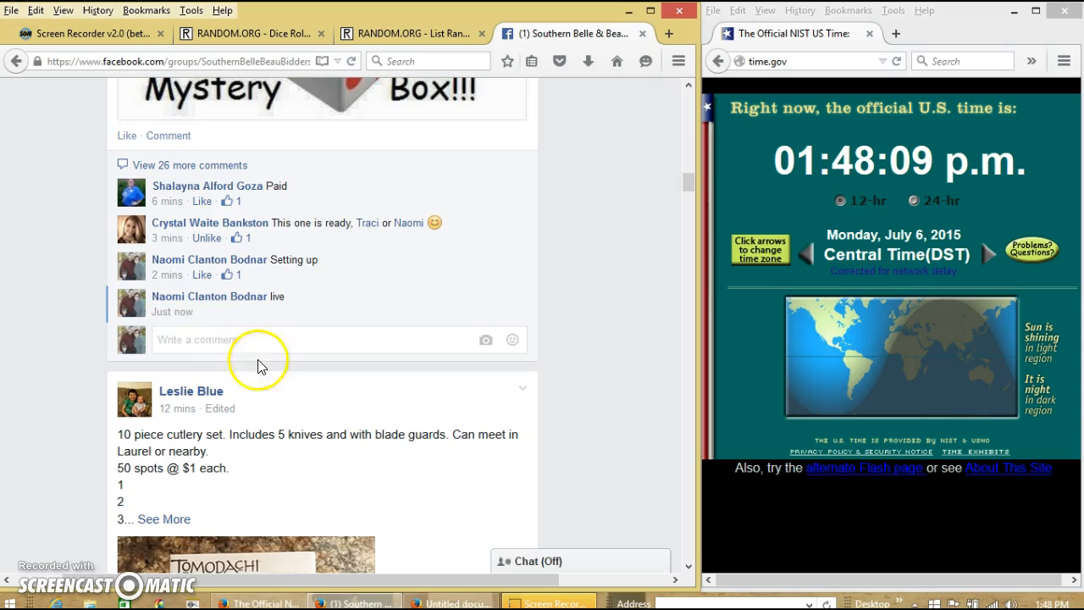
{"action": "mouse_move", "coordinate": [172, 311]}
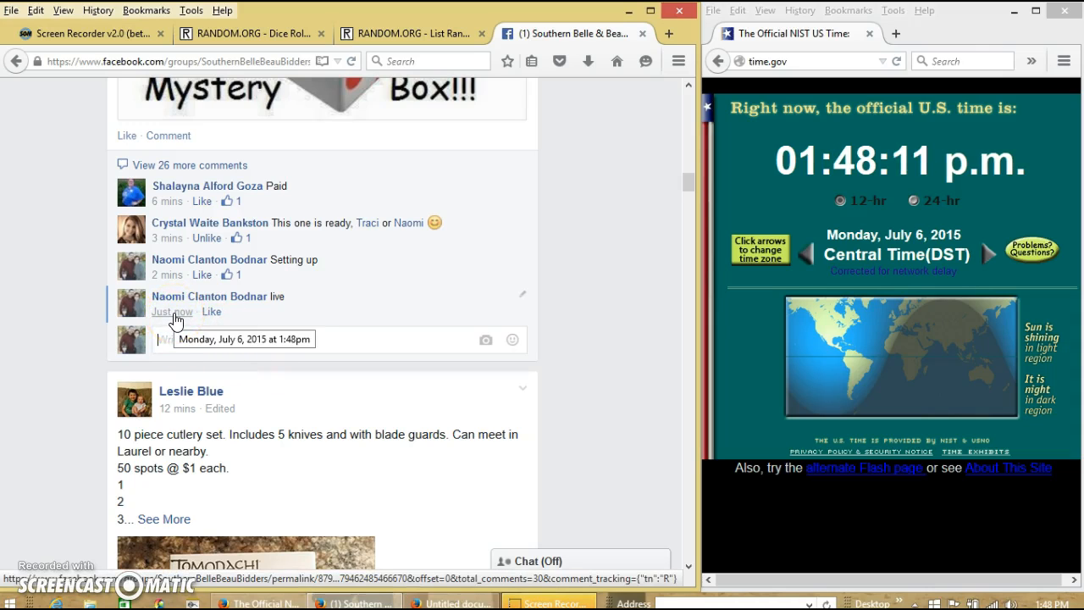
{"action": "left_click", "coordinate": [1061, 604]}
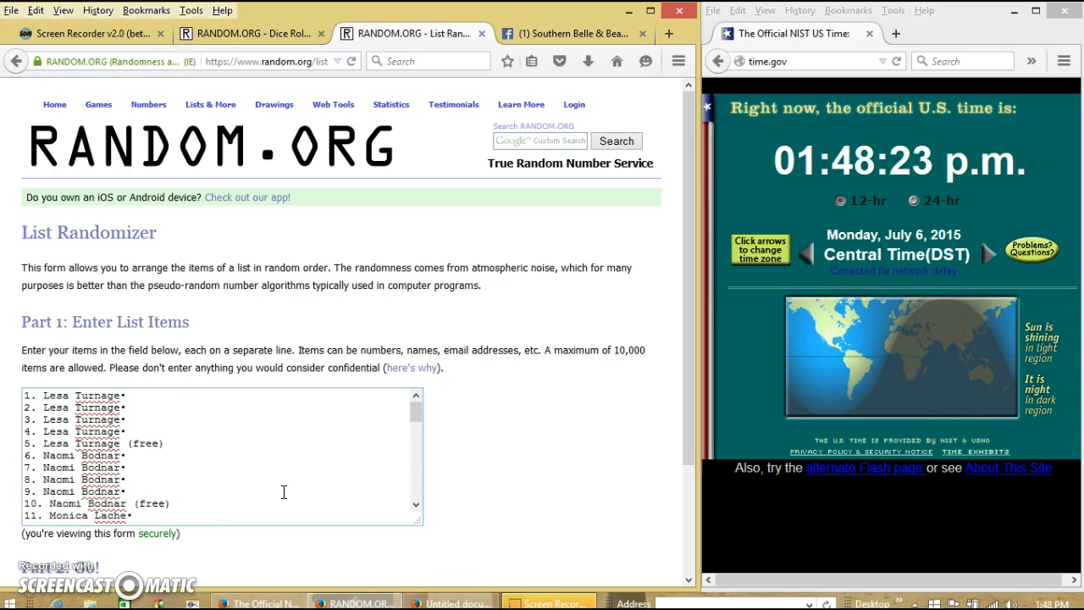
Step: Roll two dice on the Dice Roller (four and two), then return to the 45-name list randomizer
{"action": "left_click", "coordinate": [245, 34]}
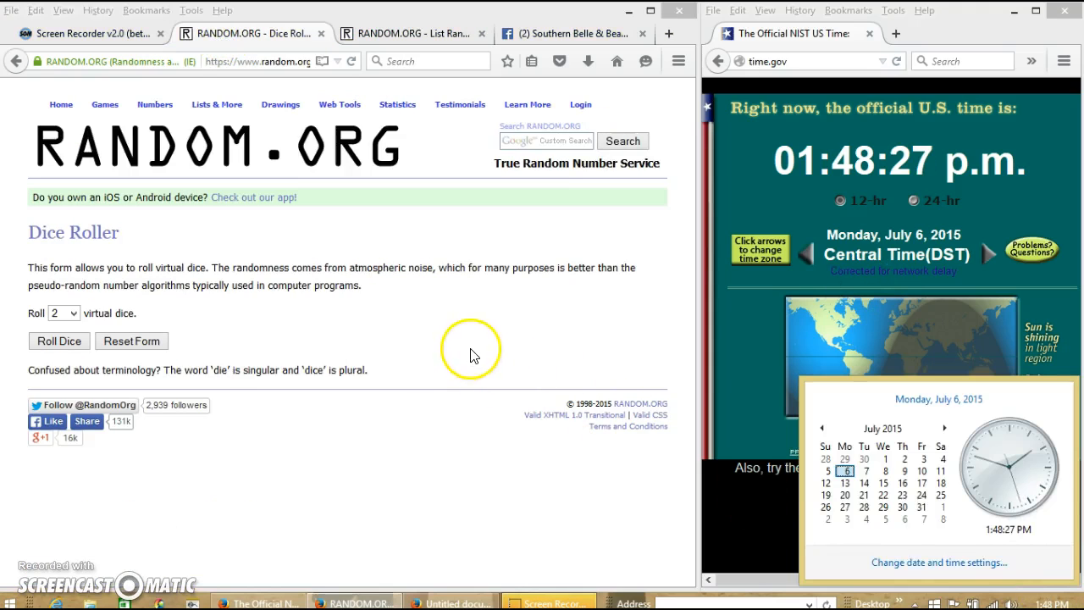
{"action": "left_click", "coordinate": [57, 340]}
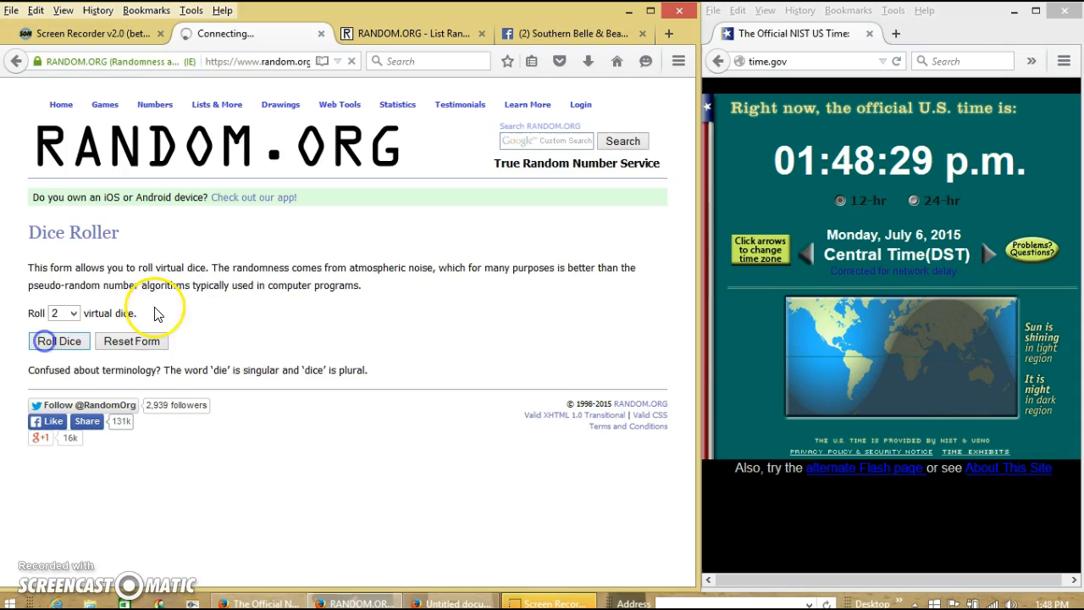
{"action": "left_click", "coordinate": [58, 341]}
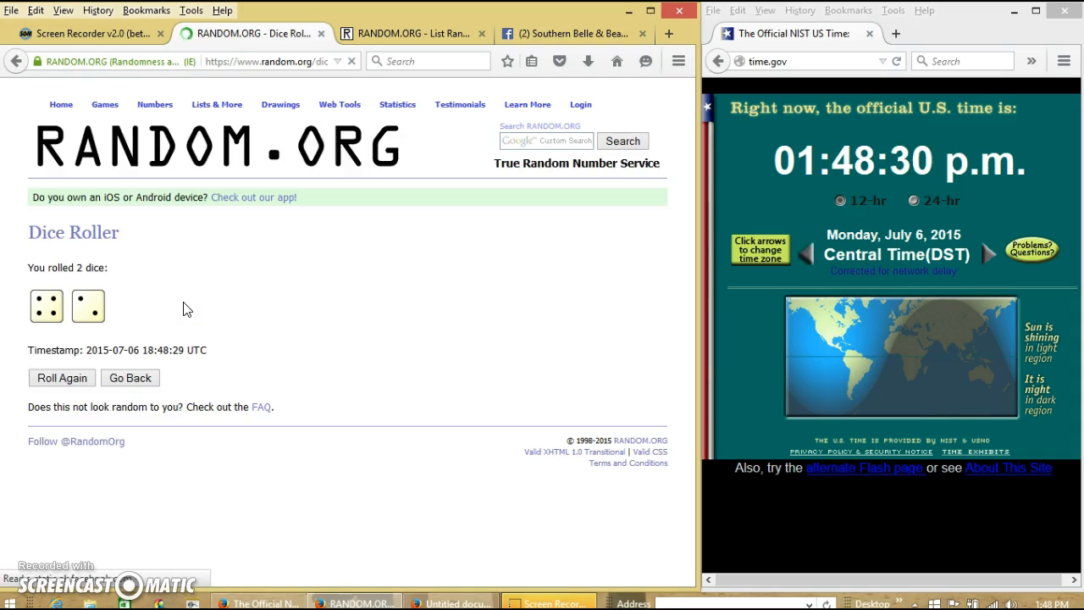
{"action": "left_click", "coordinate": [406, 34]}
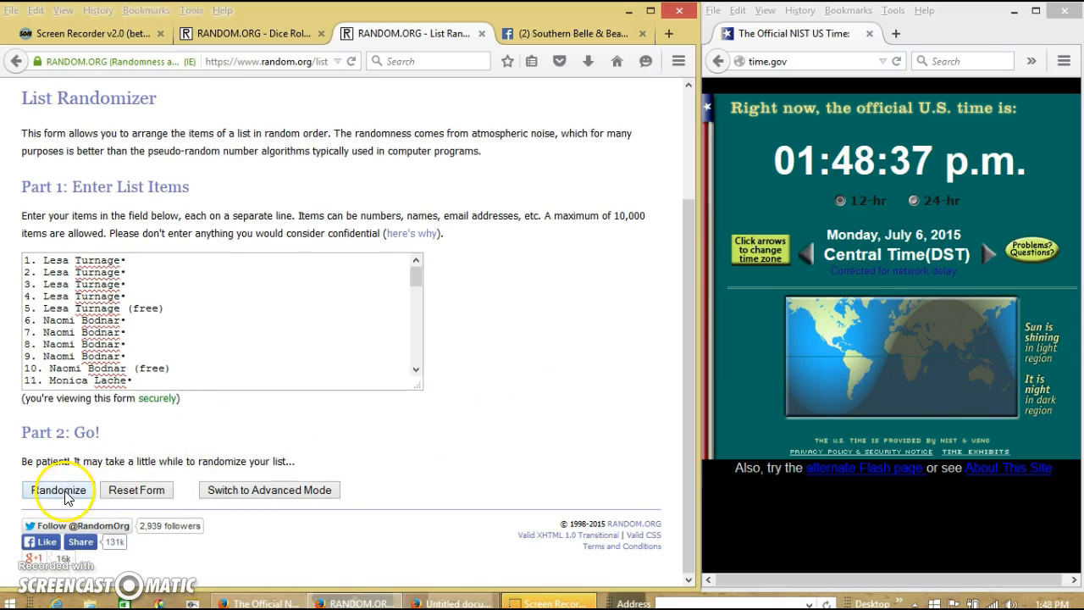
Step: Randomize the 45-name list twice, glancing at the dice result between shuffles
{"action": "left_click", "coordinate": [58, 490]}
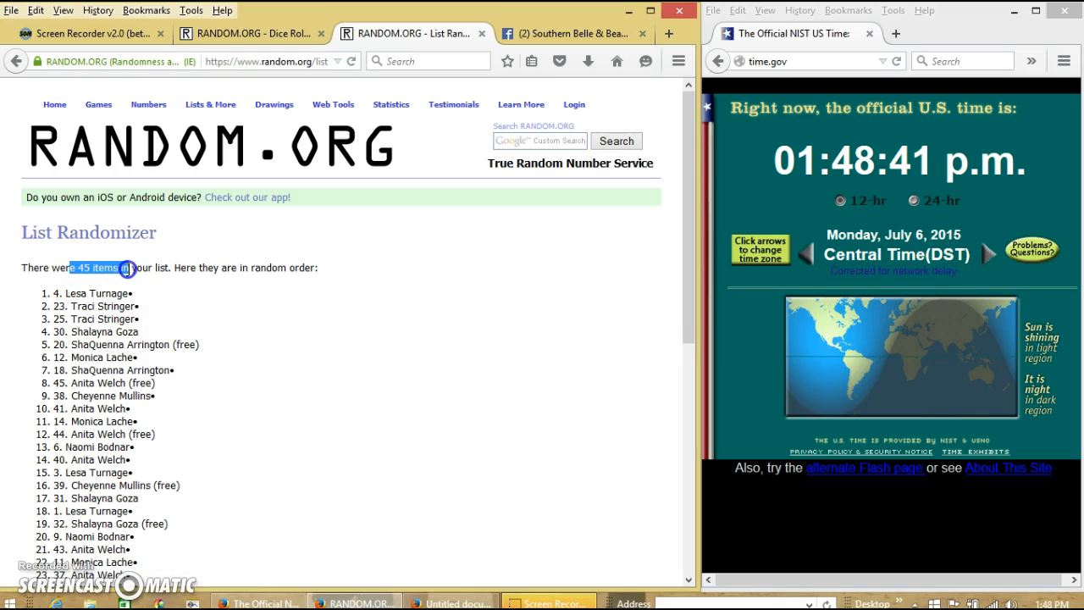
{"action": "scroll", "scroll_direction": "down", "scroll_amount": 3}
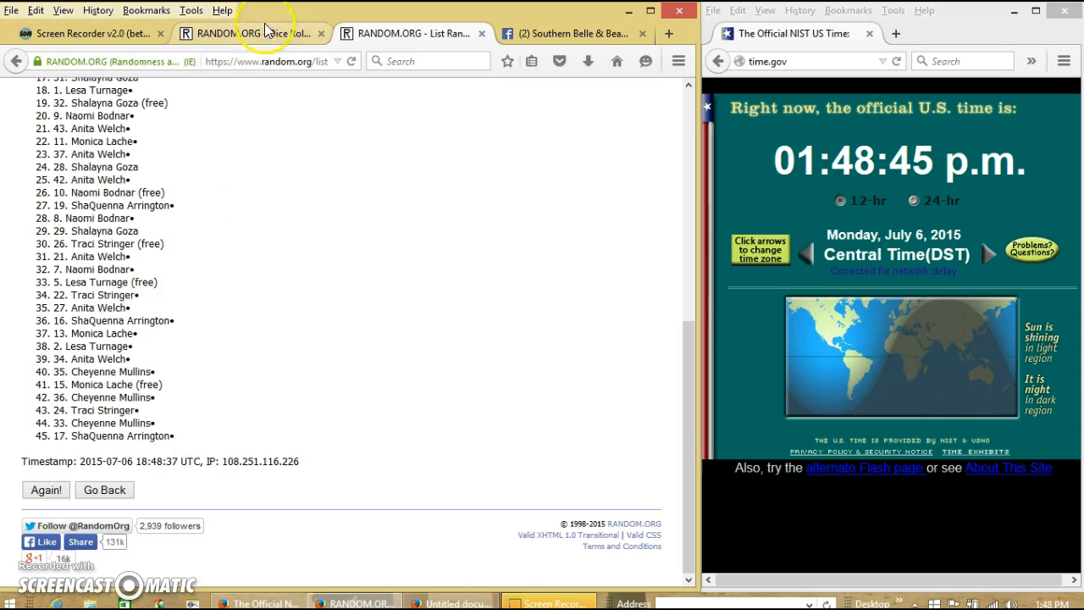
{"action": "left_click", "coordinate": [237, 34]}
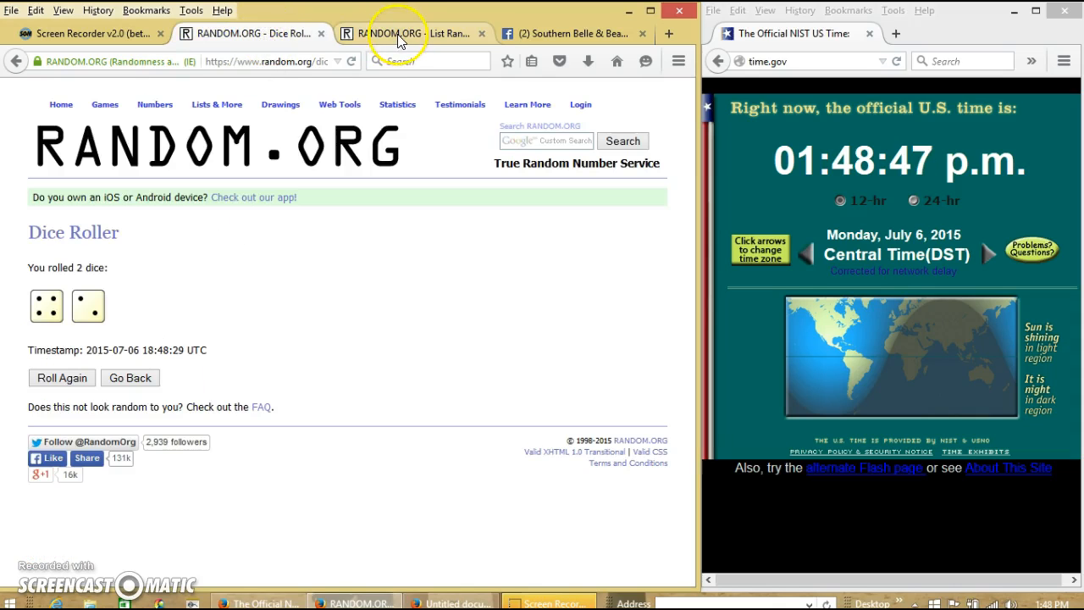
{"action": "left_click", "coordinate": [398, 34]}
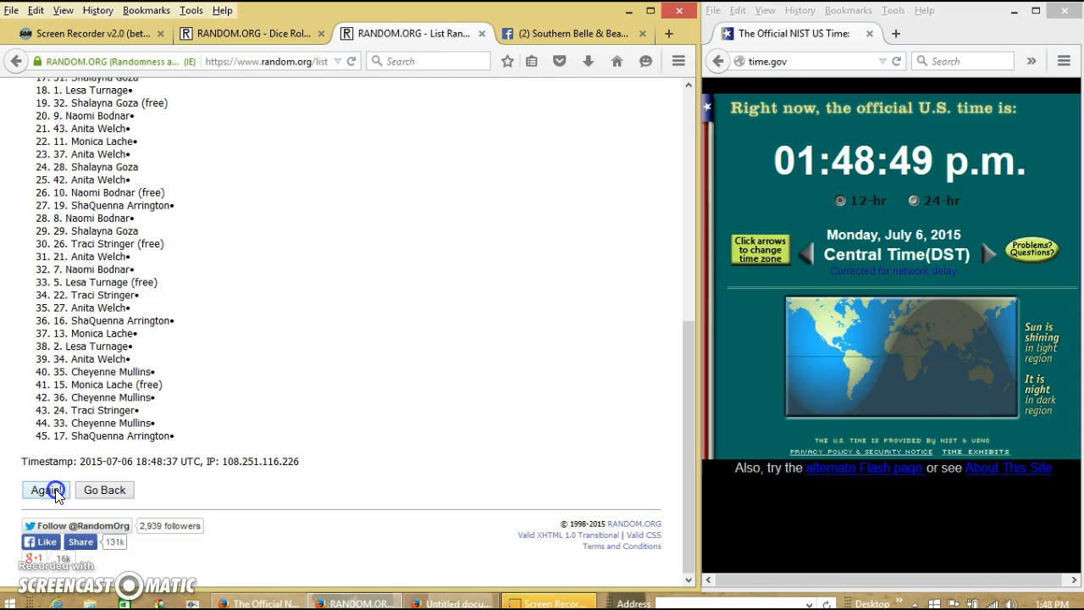
{"action": "left_click", "coordinate": [41, 489]}
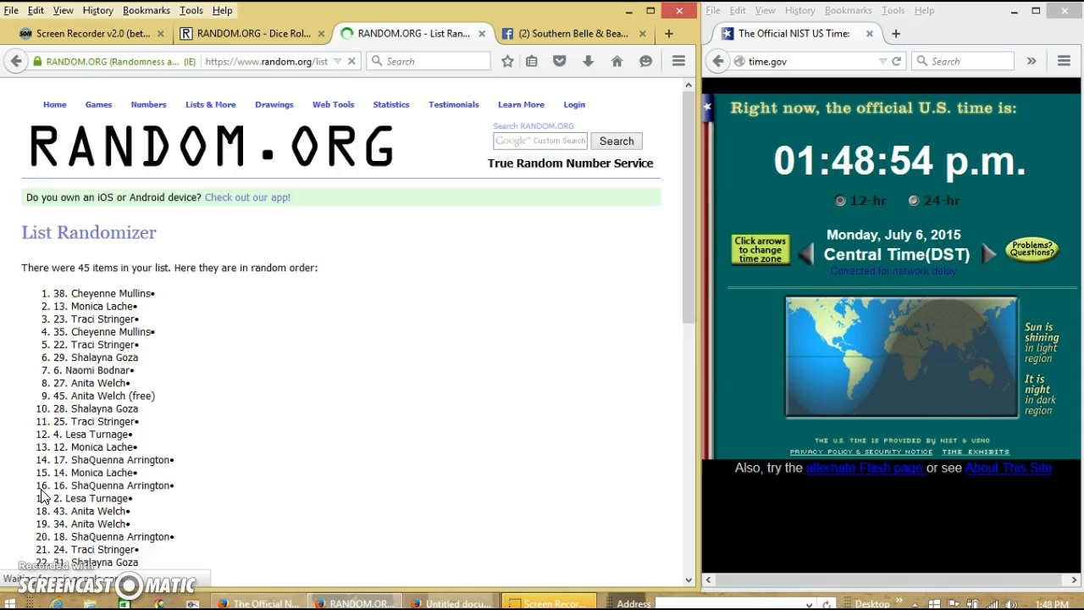
Step: Reshuffle the list to five randomizations total, then recheck the dice result
{"action": "left_click", "coordinate": [44, 490]}
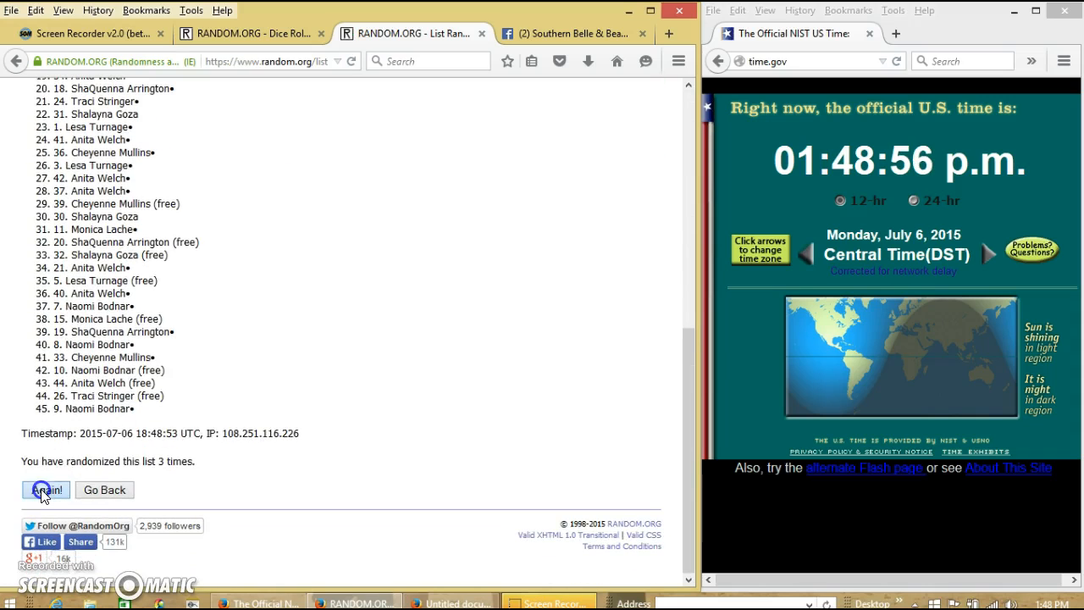
{"action": "left_click", "coordinate": [44, 490]}
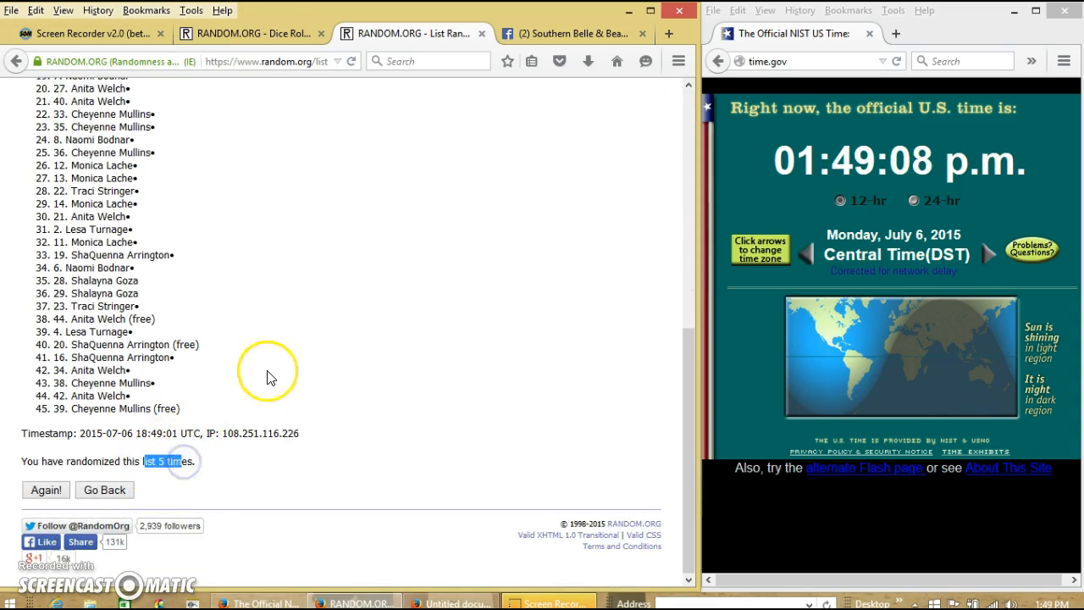
{"action": "left_click", "coordinate": [245, 34]}
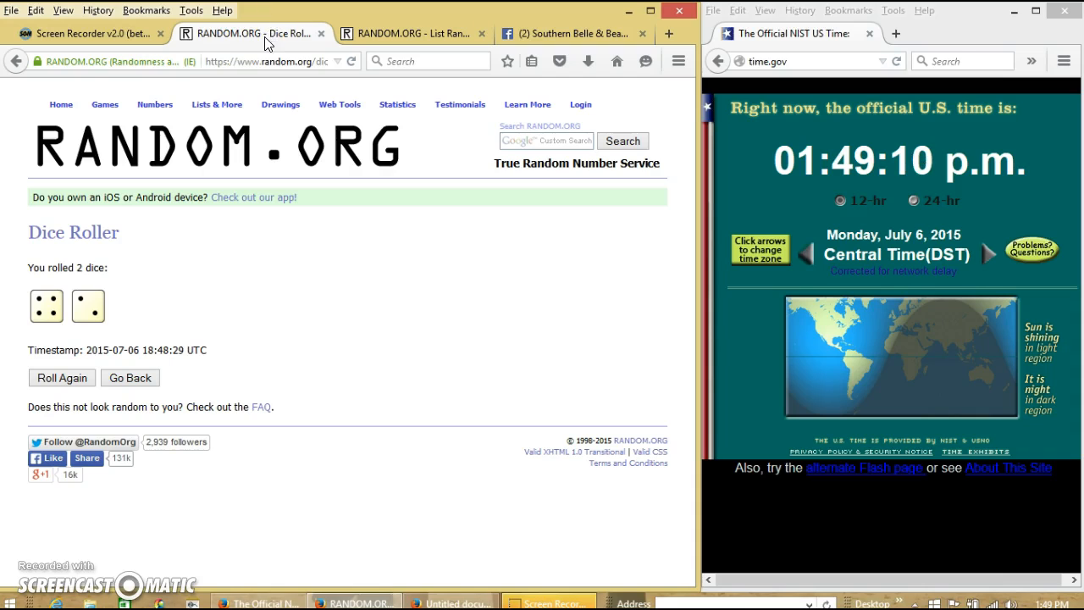
{"action": "left_click", "coordinate": [410, 34]}
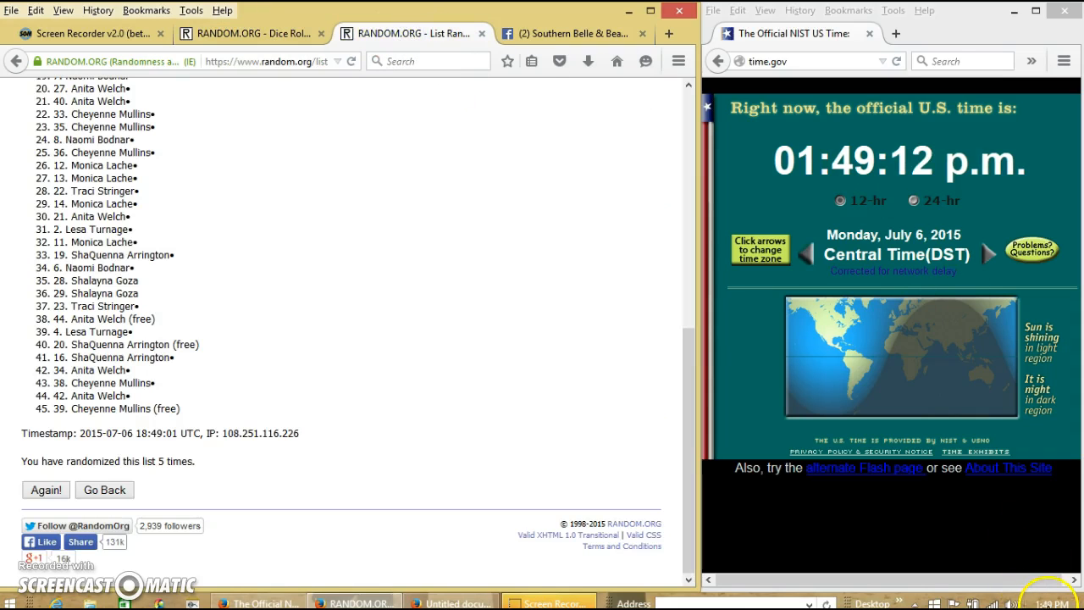
Step: Give the list its sixth shuffle, recheck the dice, and return to the Facebook mystery box post
{"action": "left_click", "coordinate": [46, 490]}
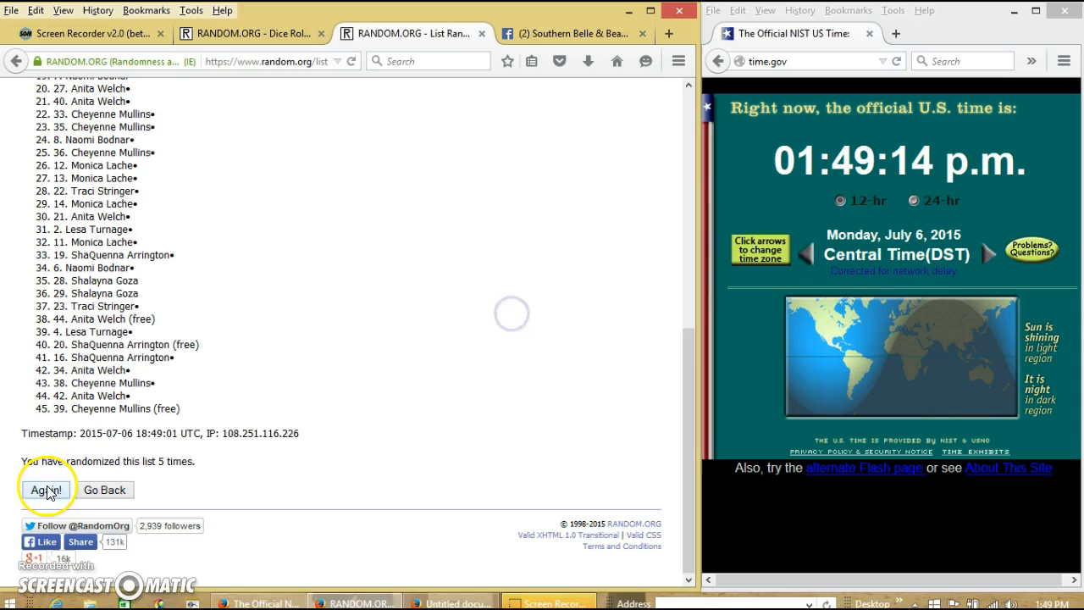
{"action": "left_click", "coordinate": [46, 490]}
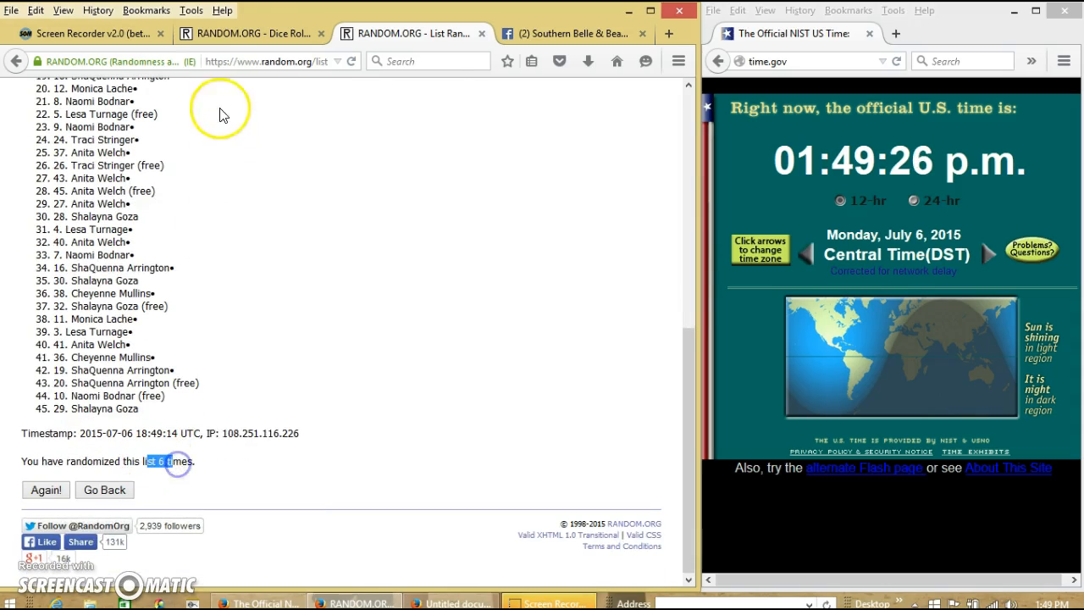
{"action": "left_click", "coordinate": [246, 34]}
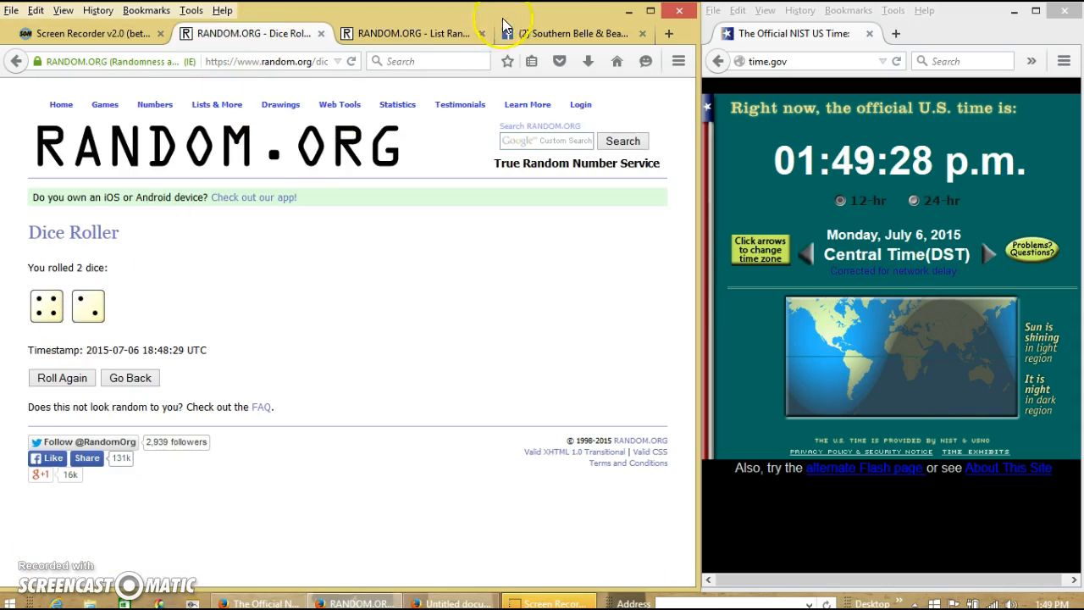
{"action": "left_click", "coordinate": [576, 34]}
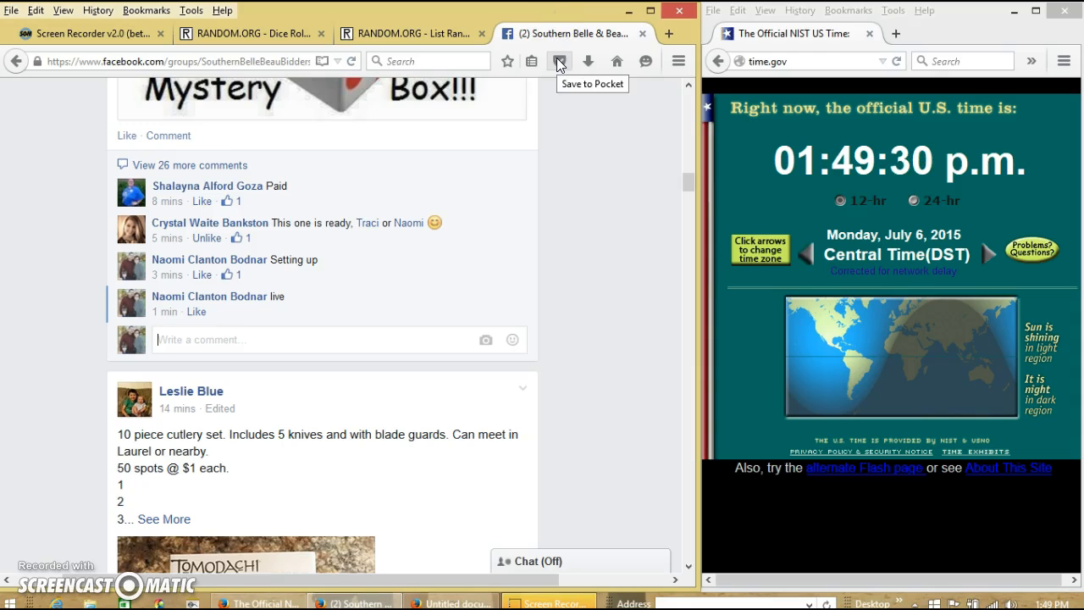